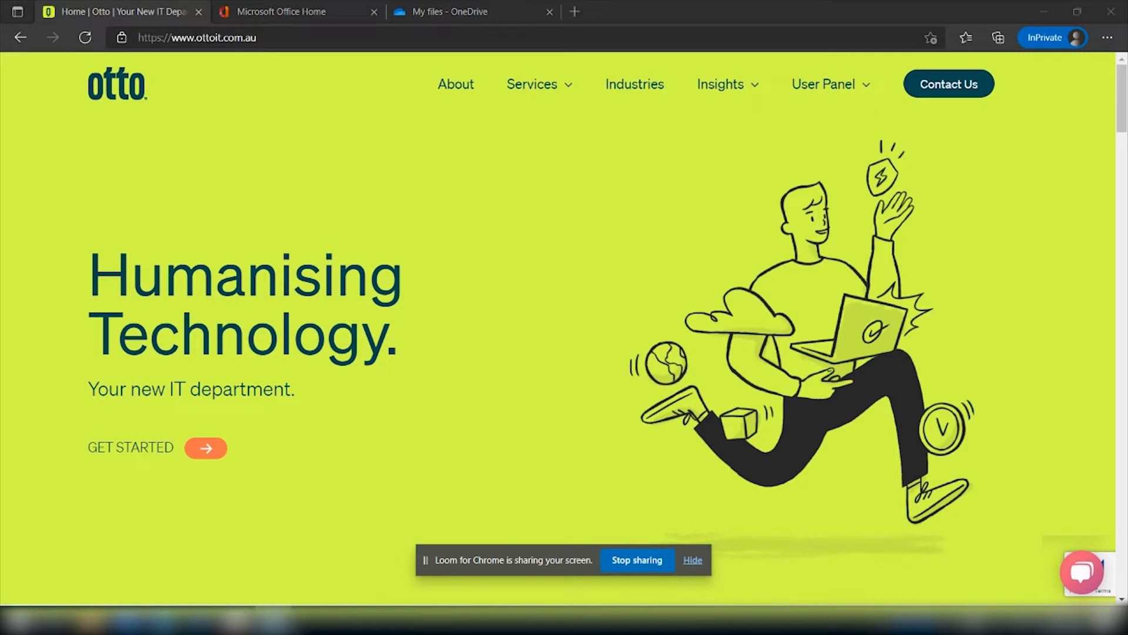
{"action": "mouse_move", "coordinate": [363, 180]}
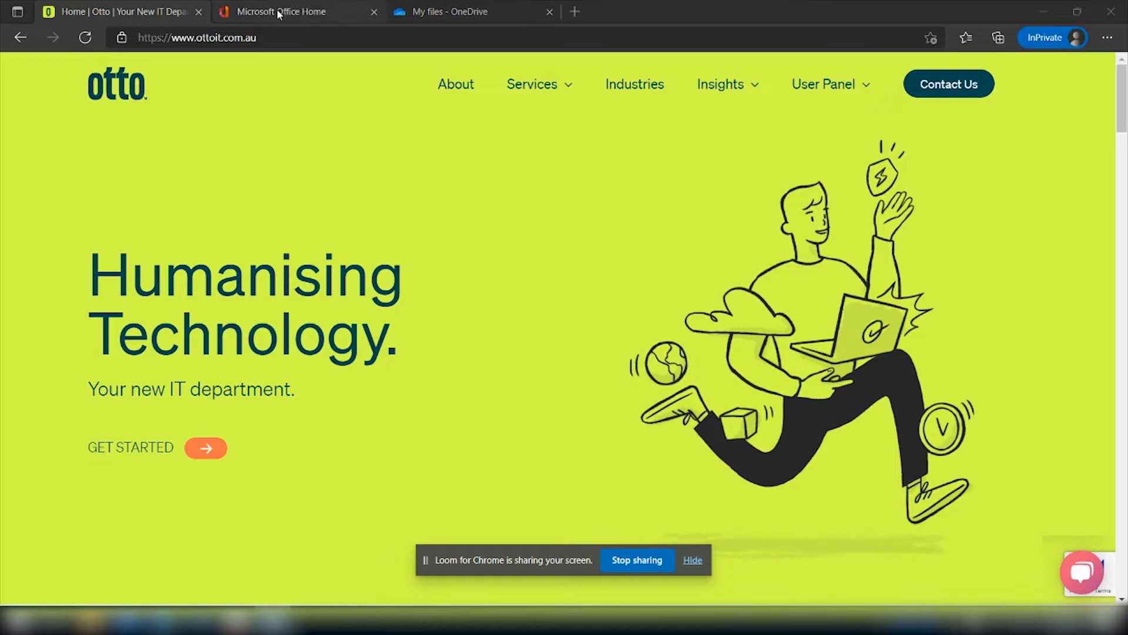
Open OneDrive's My files from the Microsoft Office Home start page.
{"action": "left_click", "coordinate": [281, 12]}
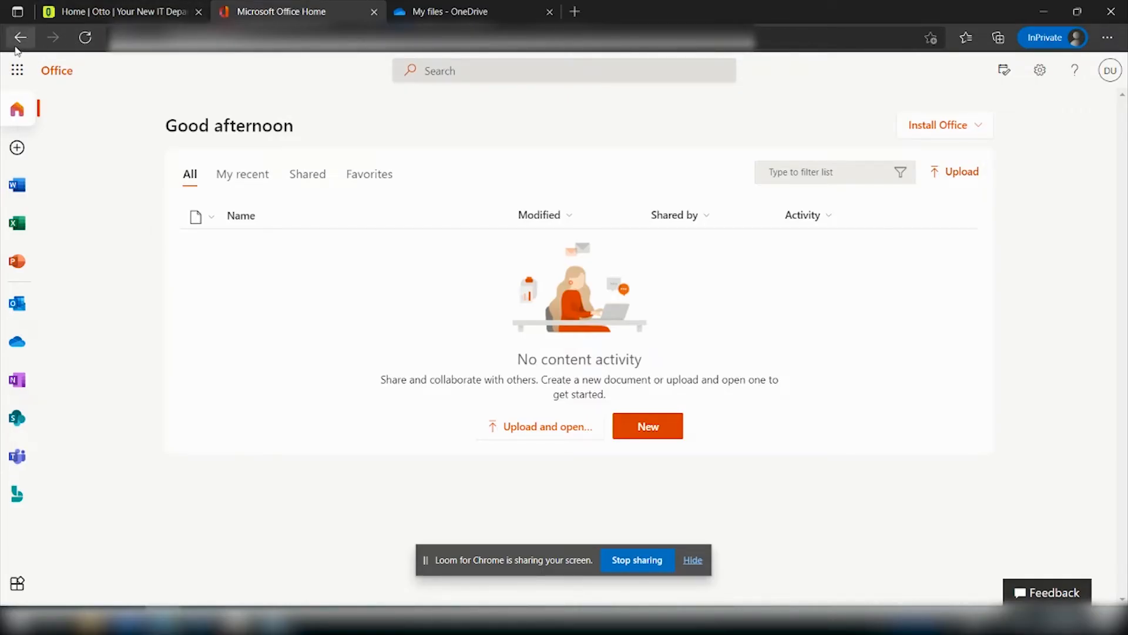
{"action": "mouse_move", "coordinate": [41, 46]}
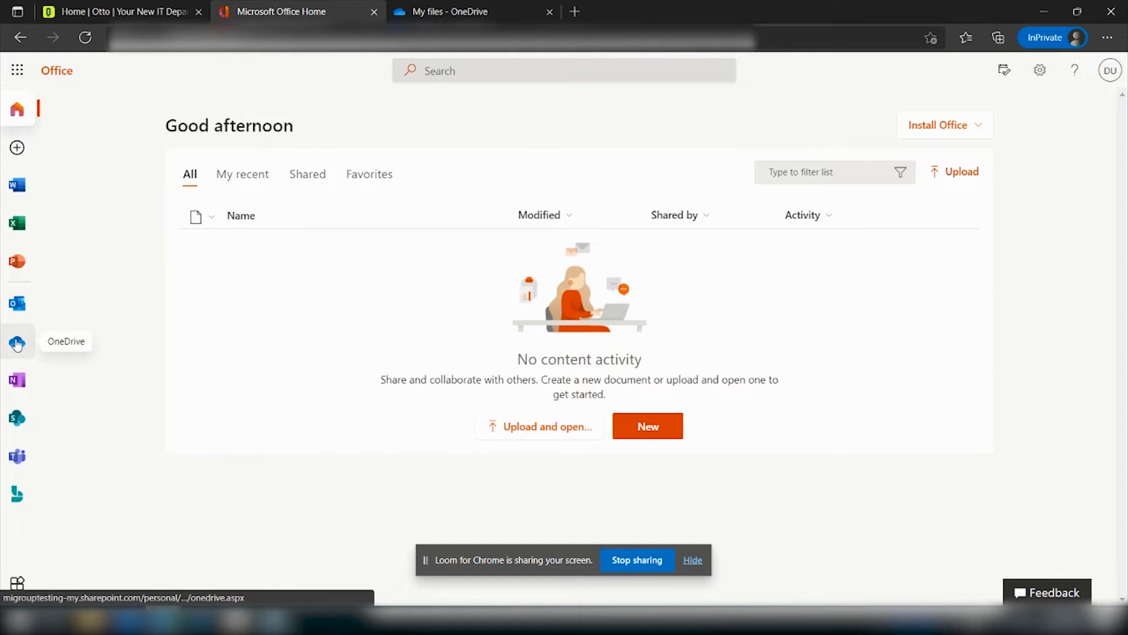
{"action": "left_click", "coordinate": [17, 341]}
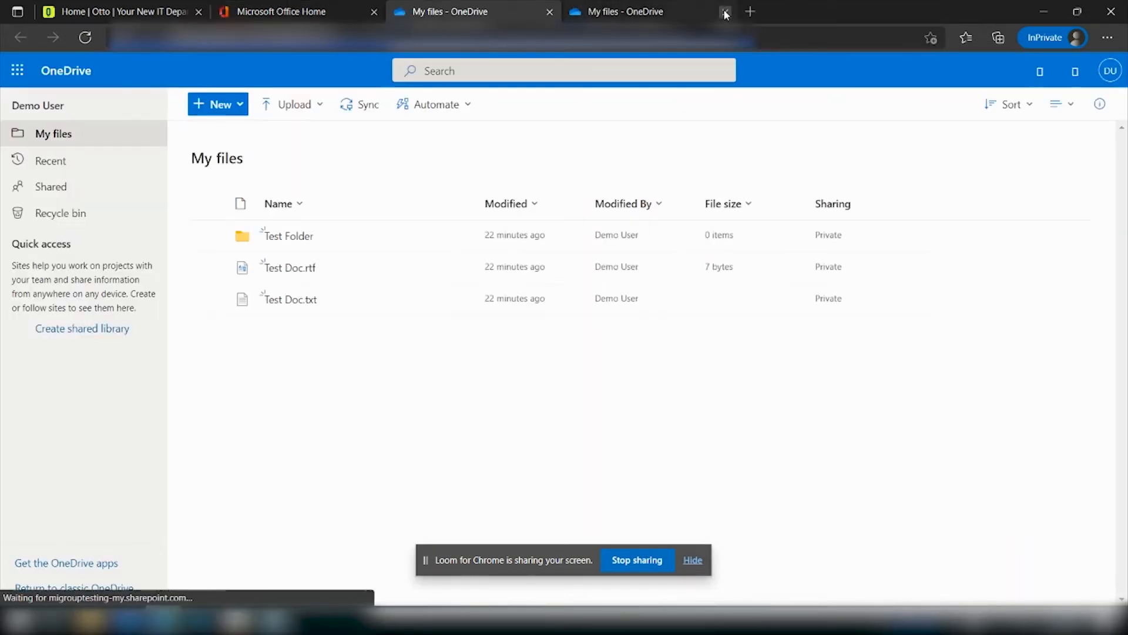
Close the duplicate My files tab, sync My files to the PC, and dismiss the notice.
{"action": "left_click", "coordinate": [723, 11]}
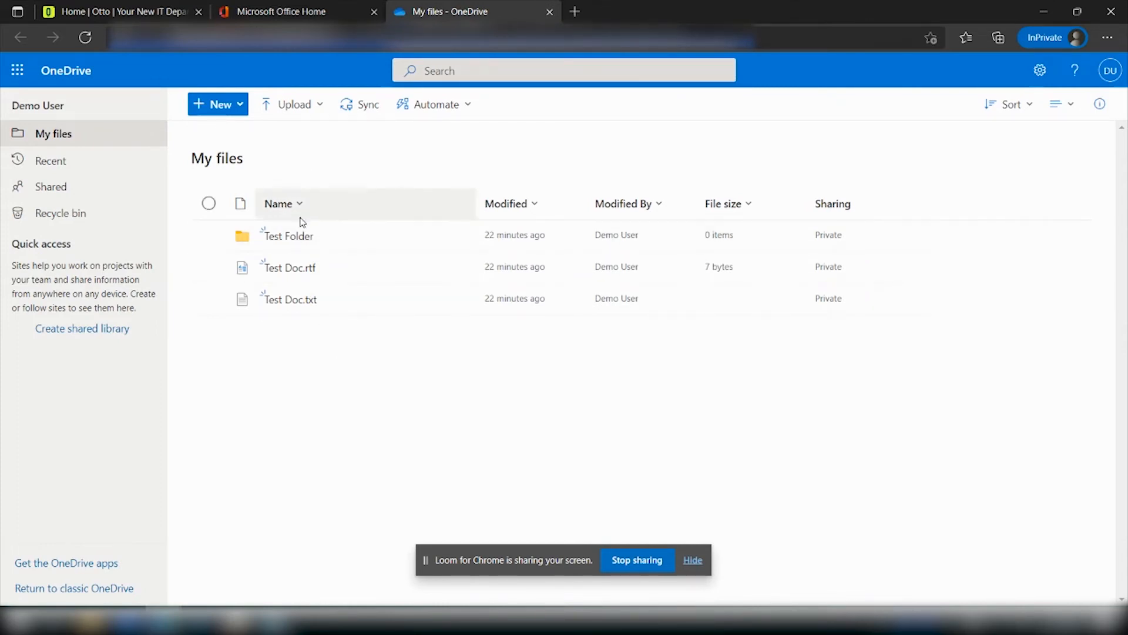
{"action": "mouse_move", "coordinate": [302, 244]}
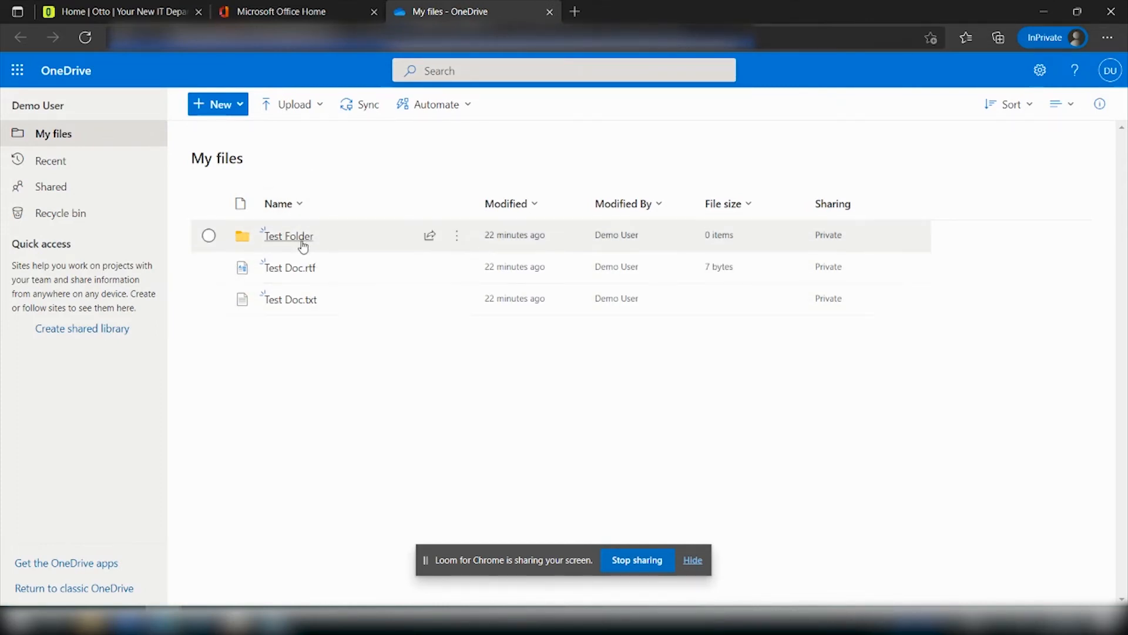
{"action": "mouse_move", "coordinate": [348, 163]}
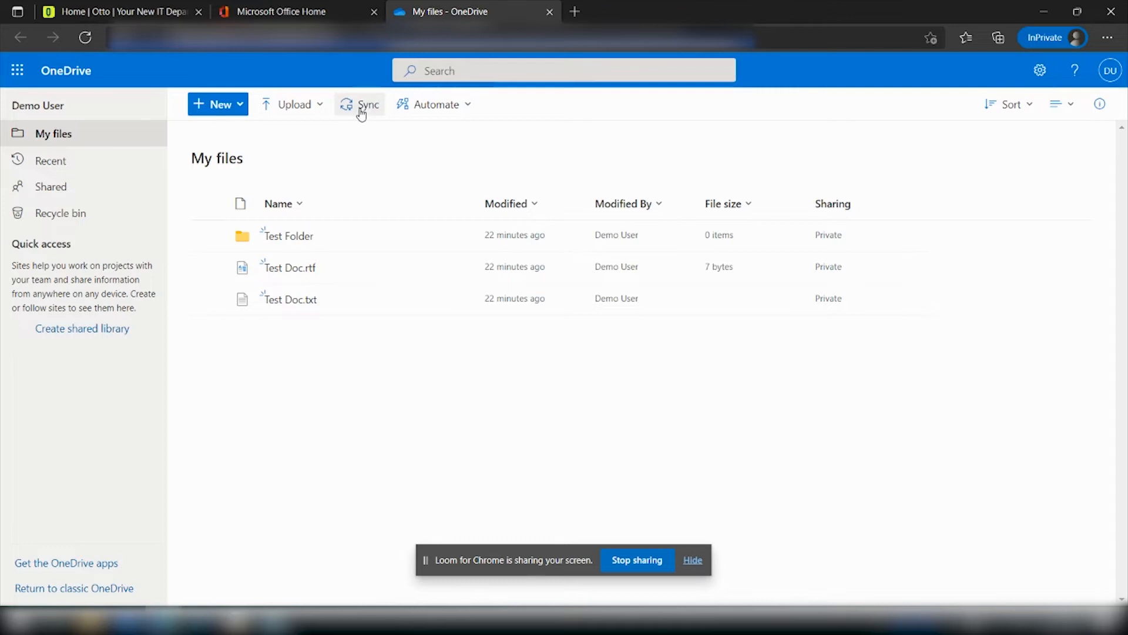
{"action": "left_click", "coordinate": [361, 105]}
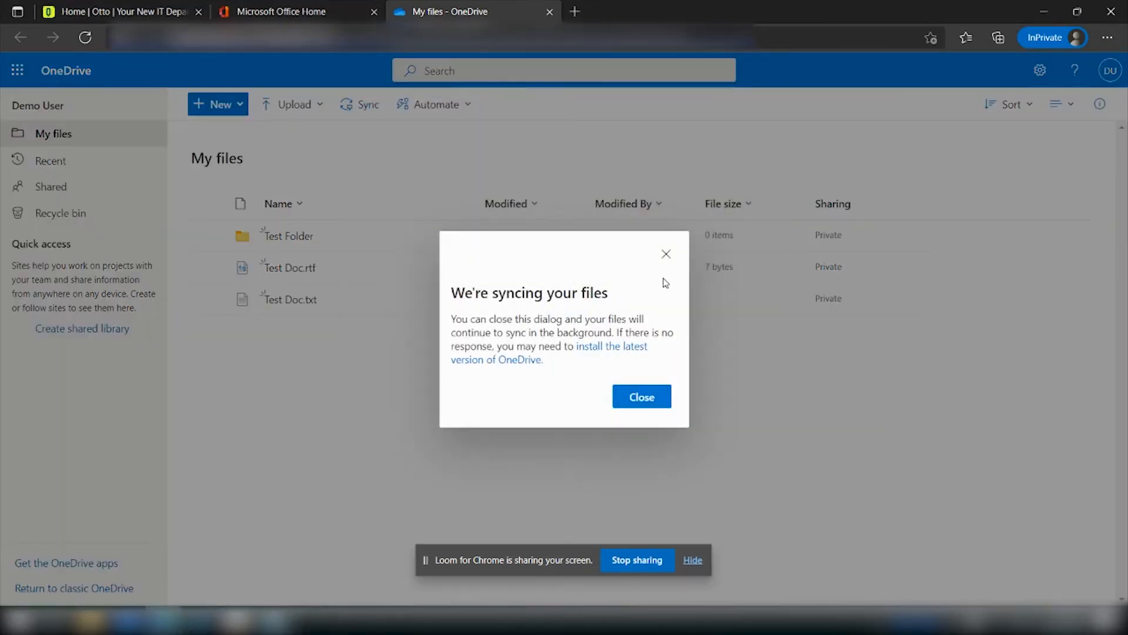
{"action": "mouse_move", "coordinate": [640, 396]}
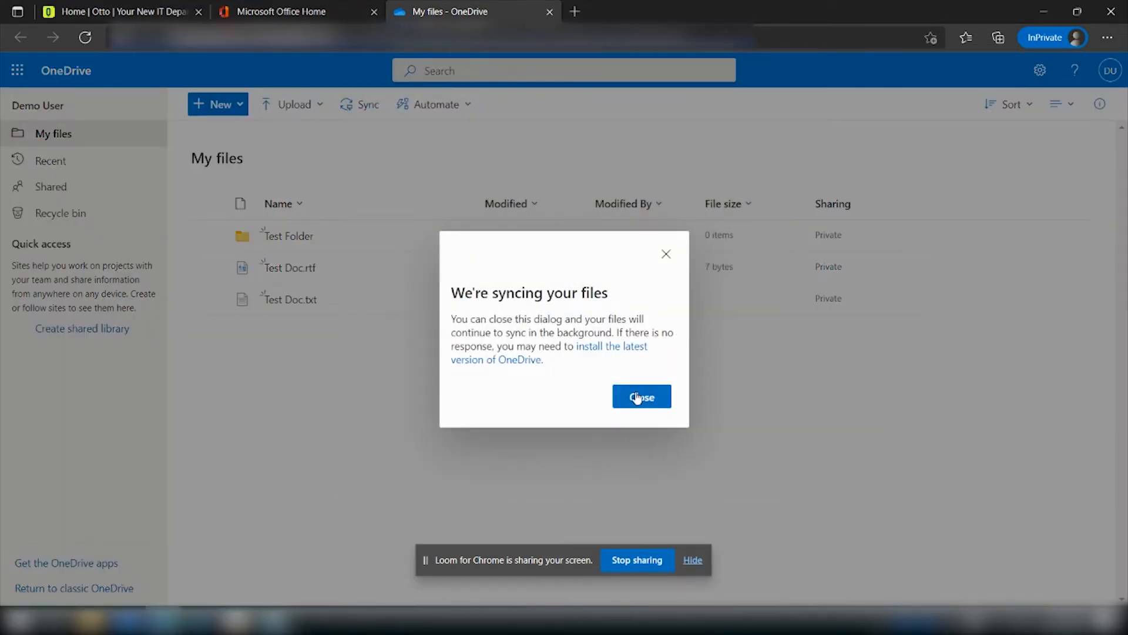
{"action": "left_click", "coordinate": [642, 397]}
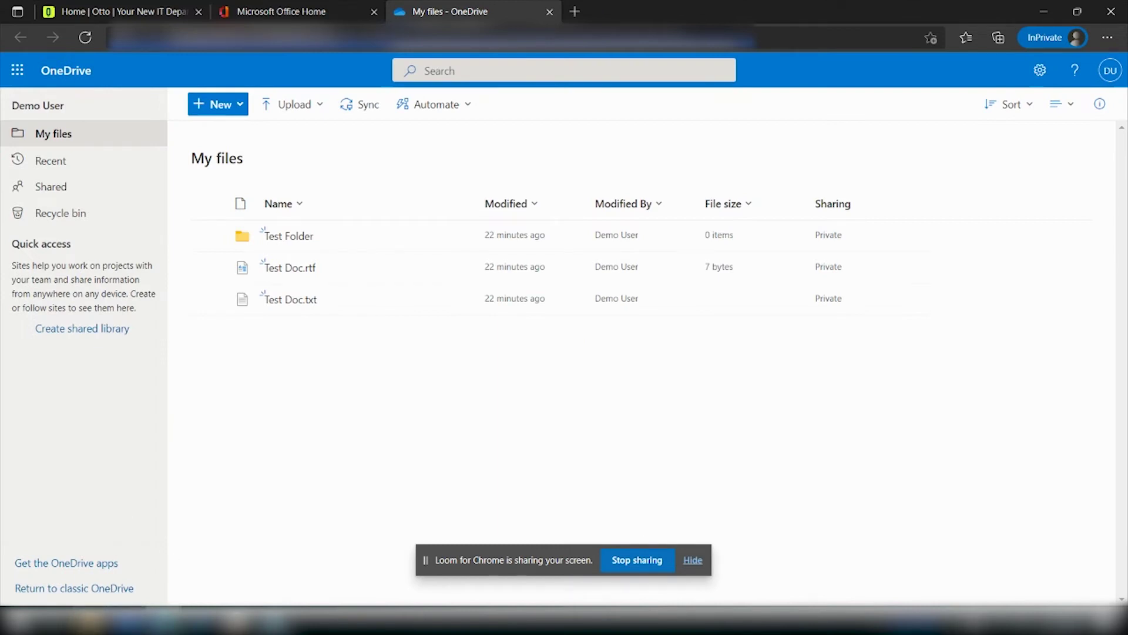
{"action": "mouse_move", "coordinate": [256, 528]}
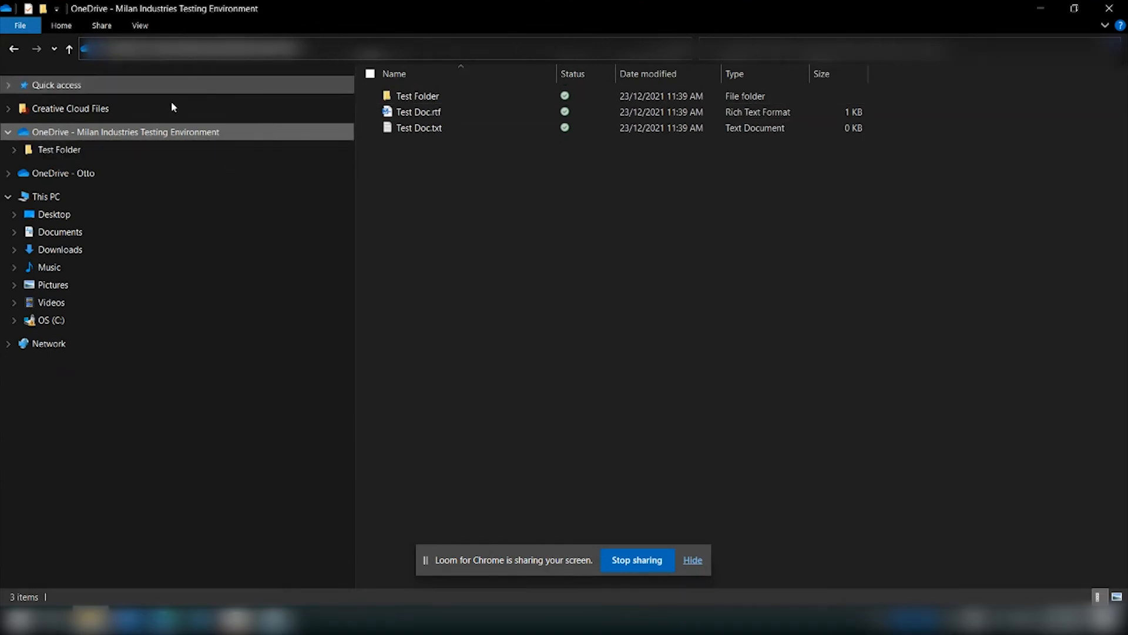
{"action": "mouse_move", "coordinate": [38, 163]}
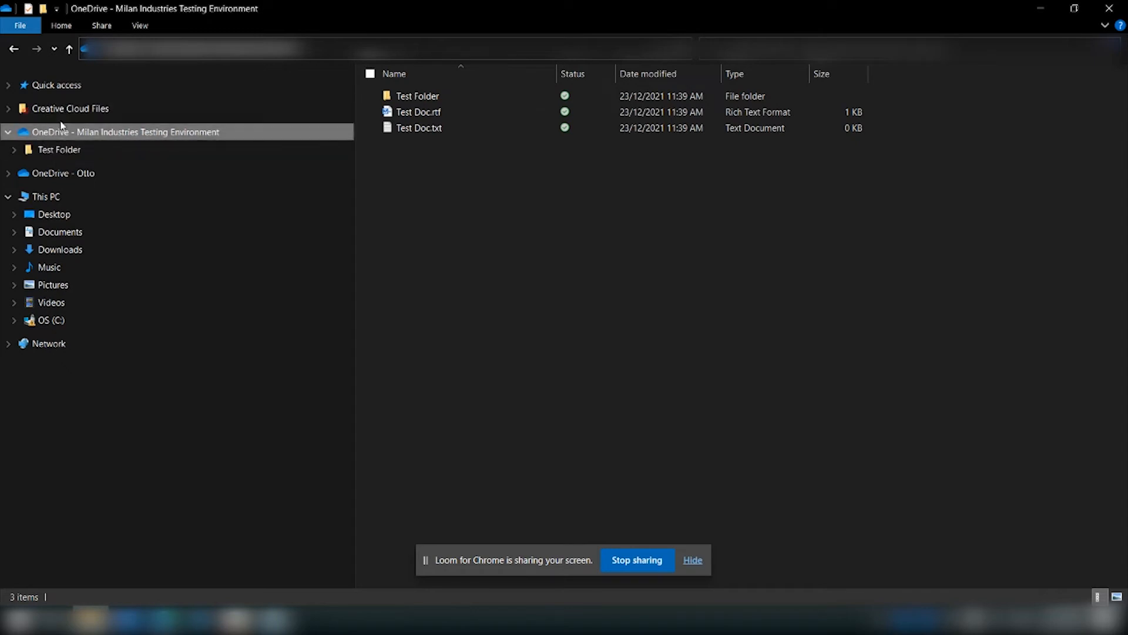
{"action": "mouse_move", "coordinate": [88, 136]}
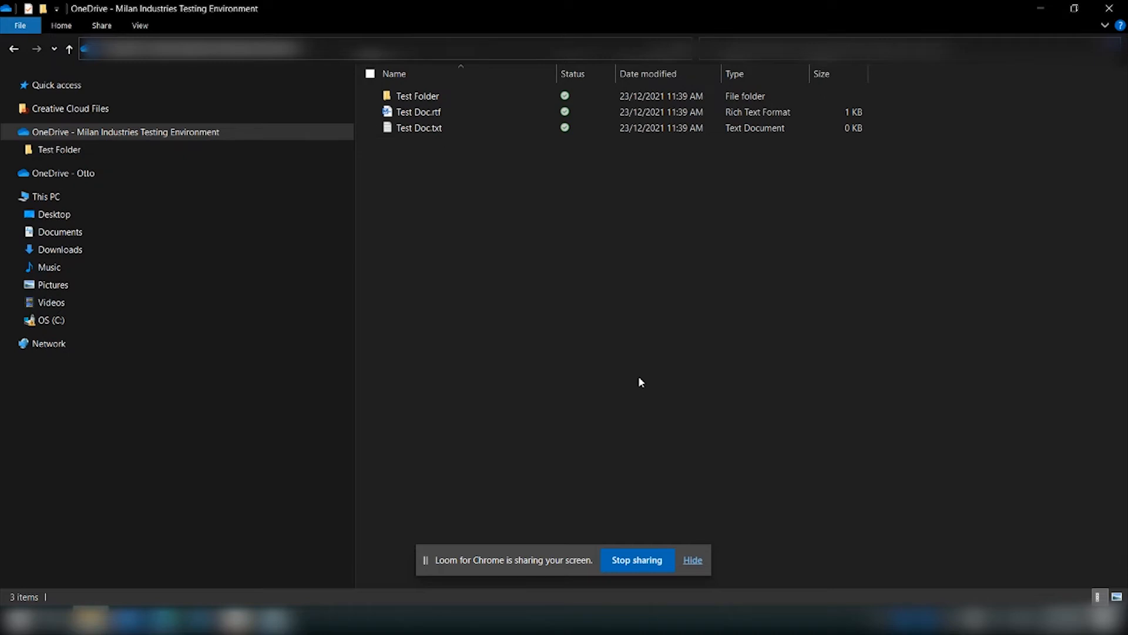
{"action": "mouse_move", "coordinate": [910, 575]}
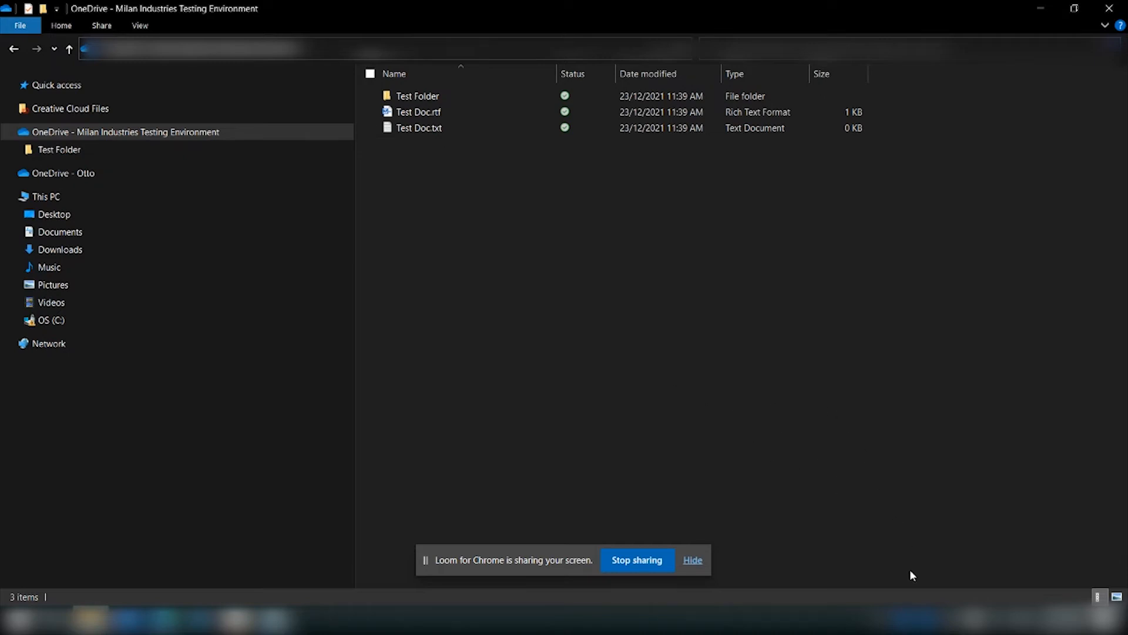
Open Manage backup from OneDrive's tray Settings, showing Desktop, Documents and Pictures checked.
{"action": "left_click", "coordinate": [1117, 598]}
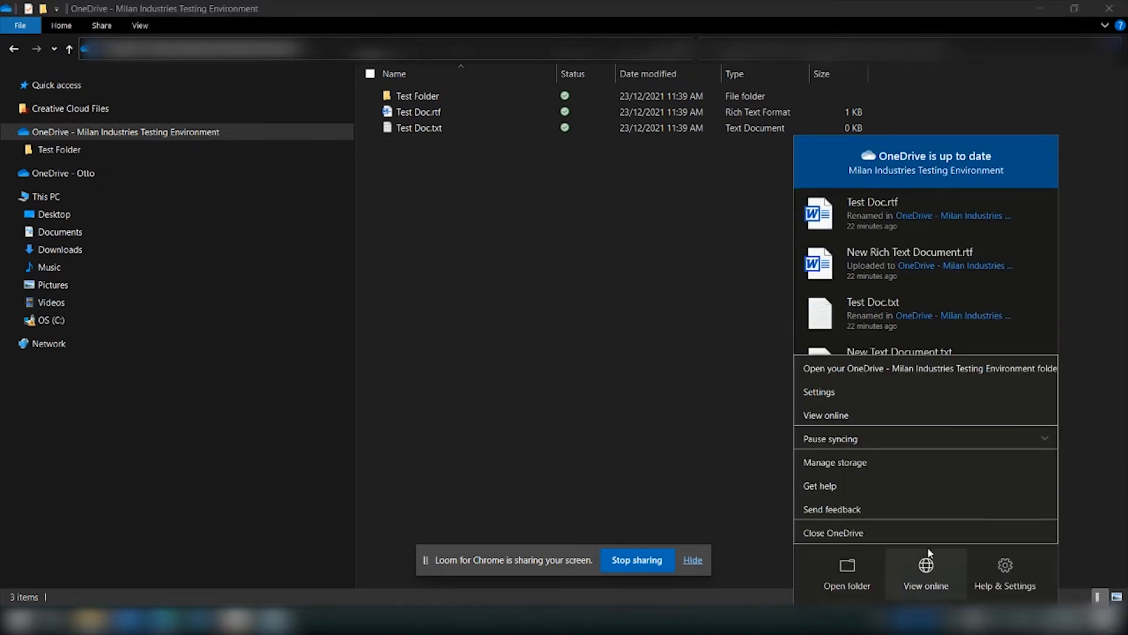
{"action": "left_click", "coordinate": [819, 392]}
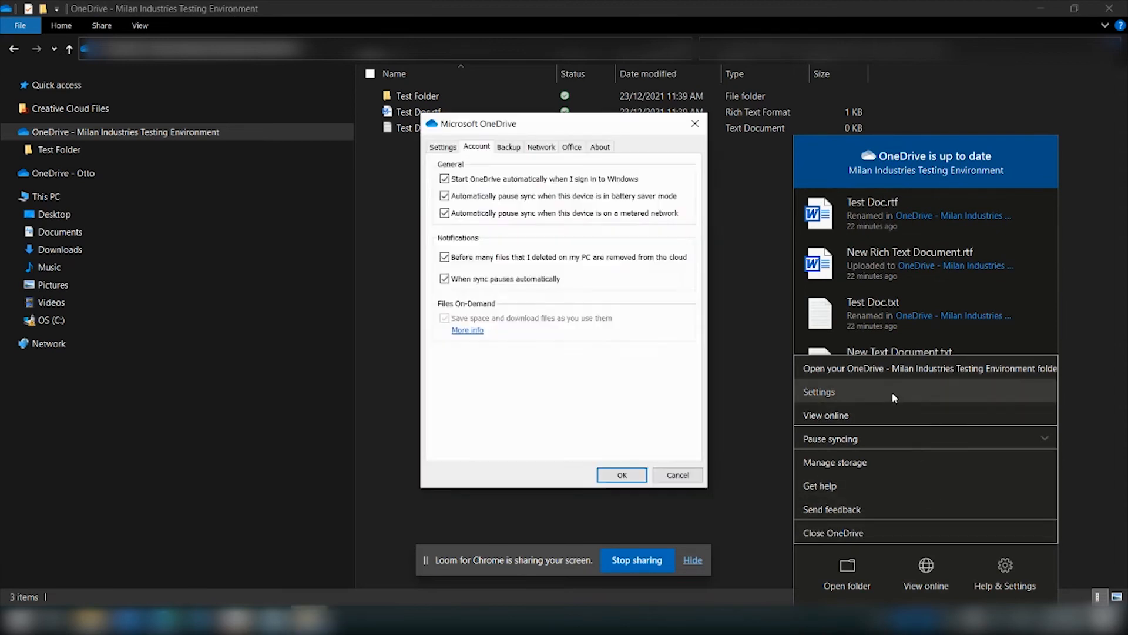
{"action": "left_click", "coordinate": [508, 147]}
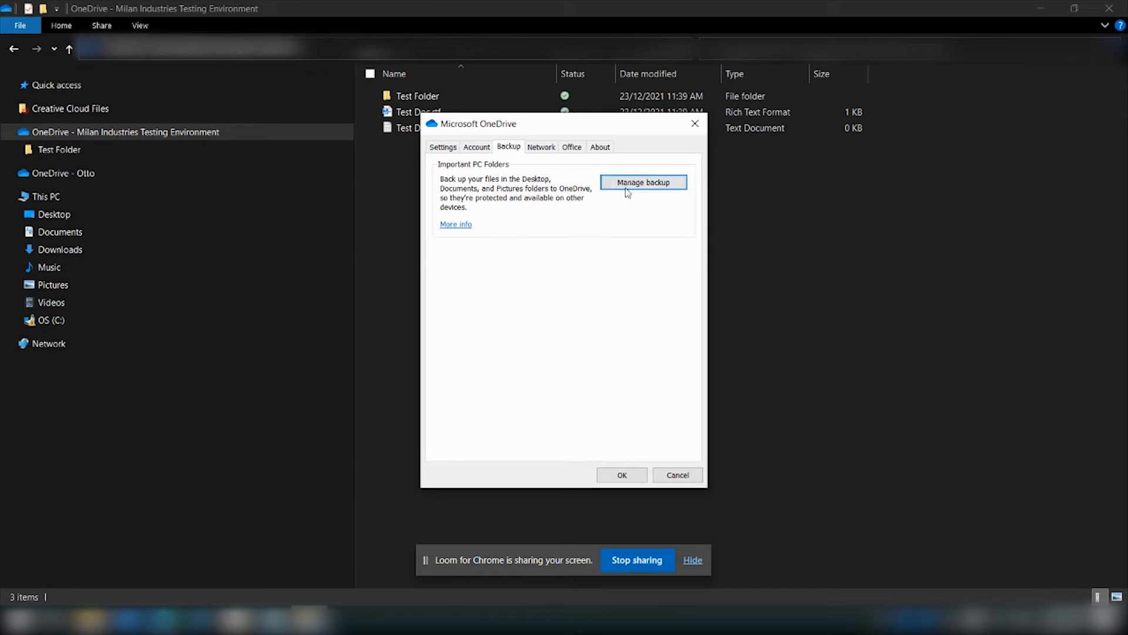
{"action": "left_click", "coordinate": [644, 182]}
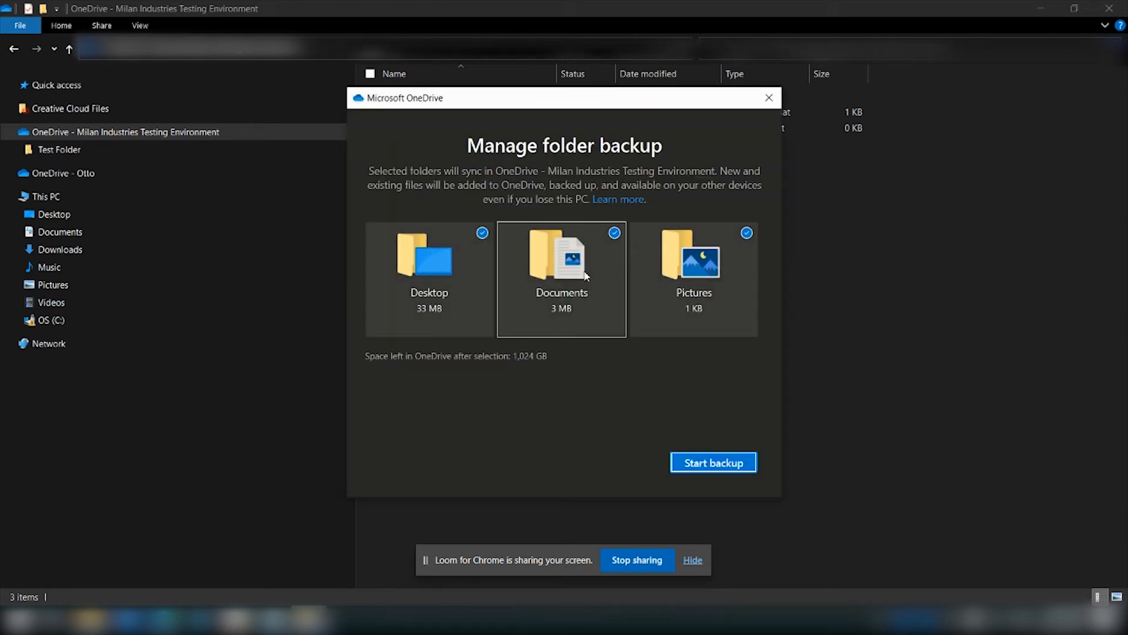
{"action": "mouse_move", "coordinate": [594, 278]}
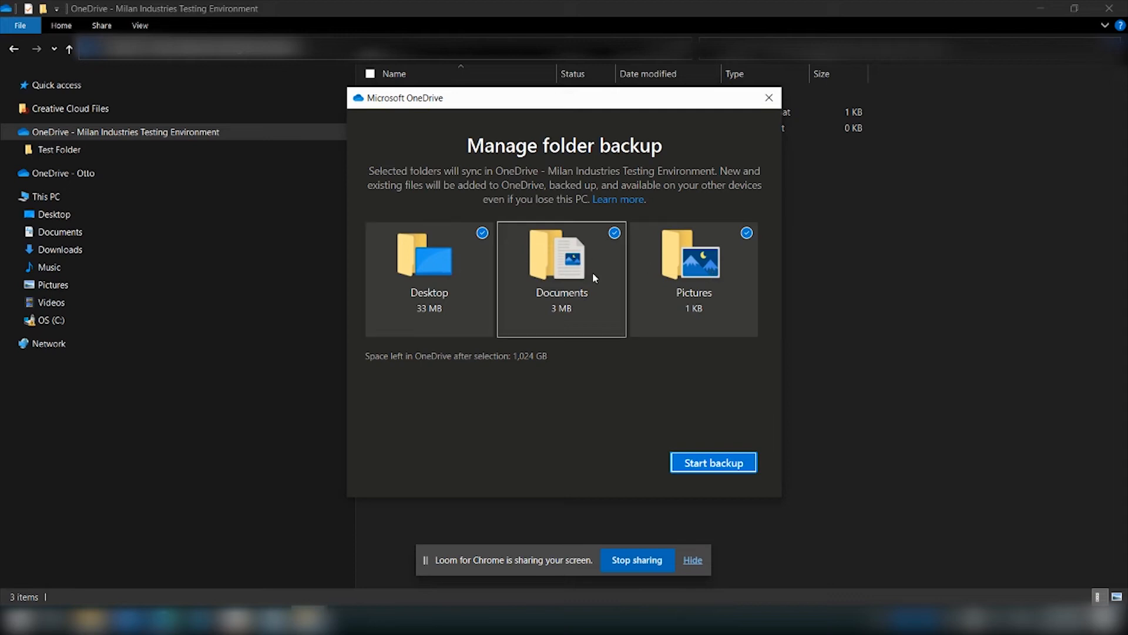
{"action": "mouse_move", "coordinate": [601, 278]}
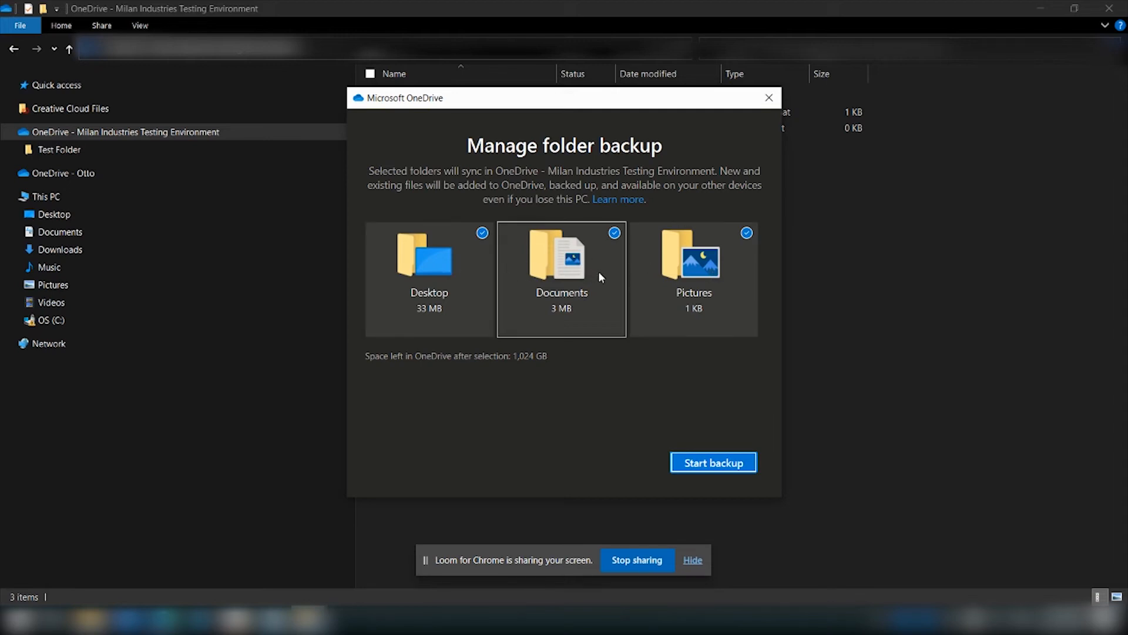
{"action": "mouse_move", "coordinate": [695, 460]}
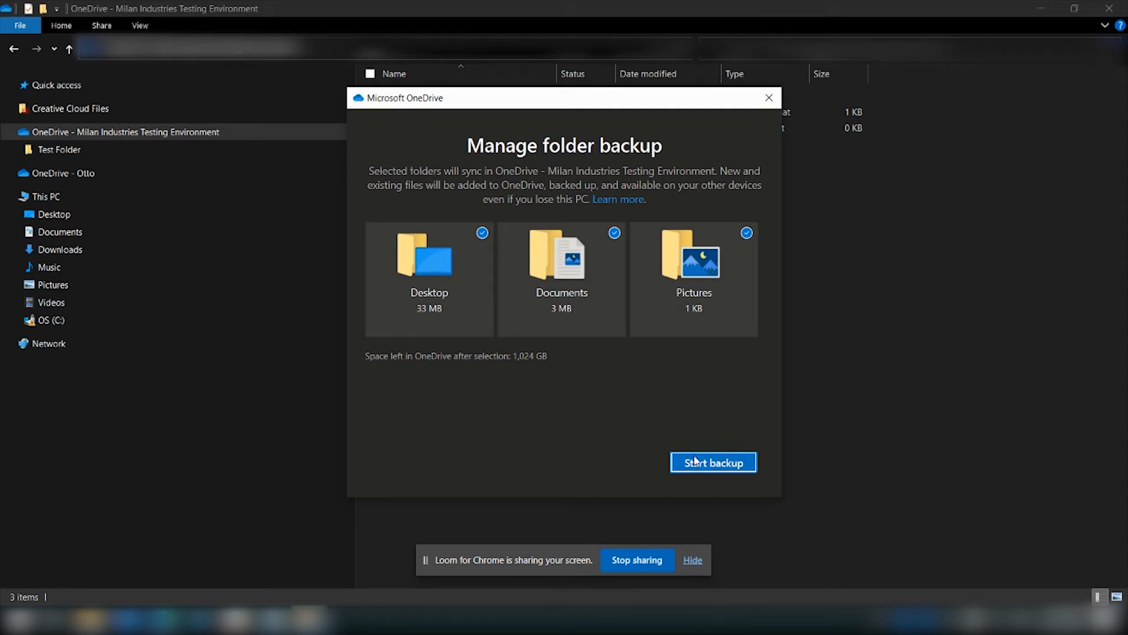
Start backing up Desktop, Documents and Pictures and dismiss the confirmation.
{"action": "left_click", "coordinate": [713, 462]}
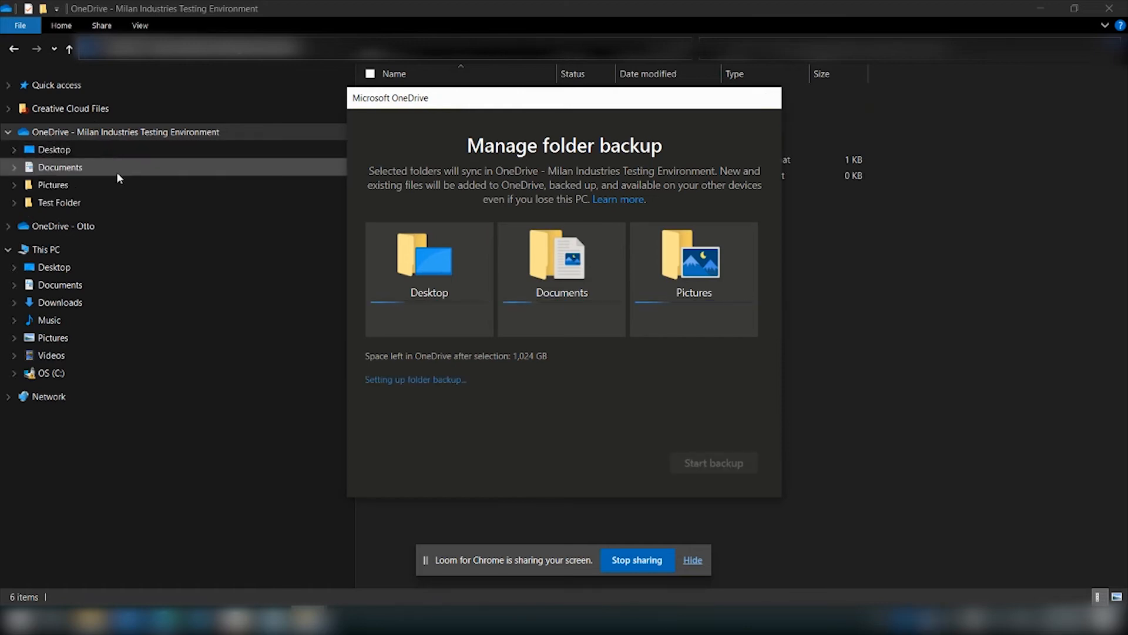
{"action": "left_click", "coordinate": [713, 462]}
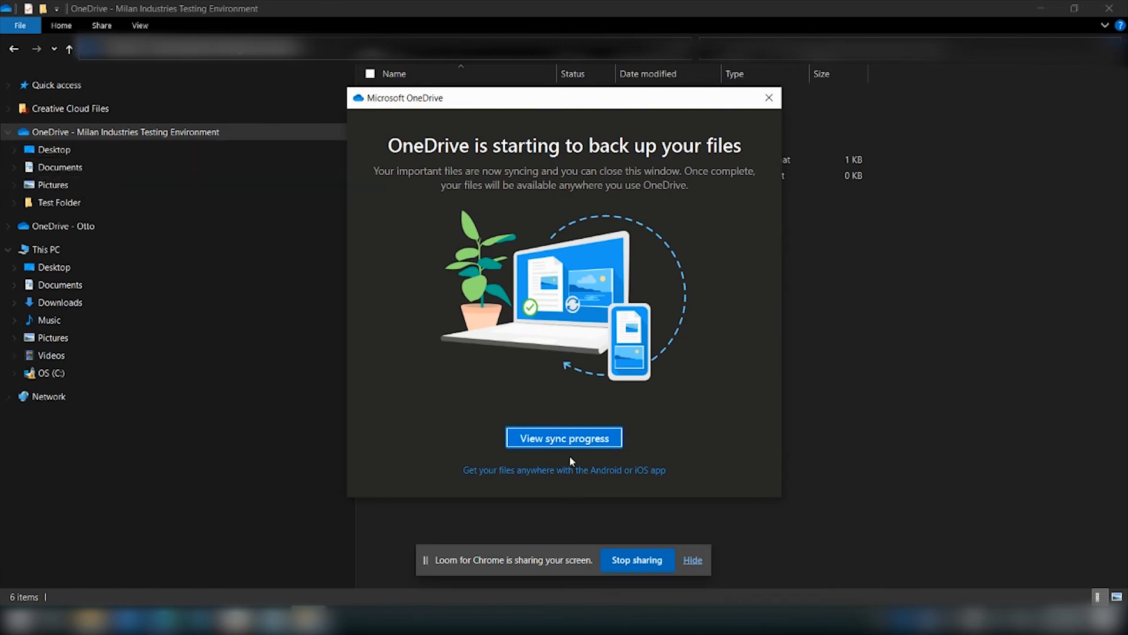
{"action": "left_click", "coordinate": [564, 437]}
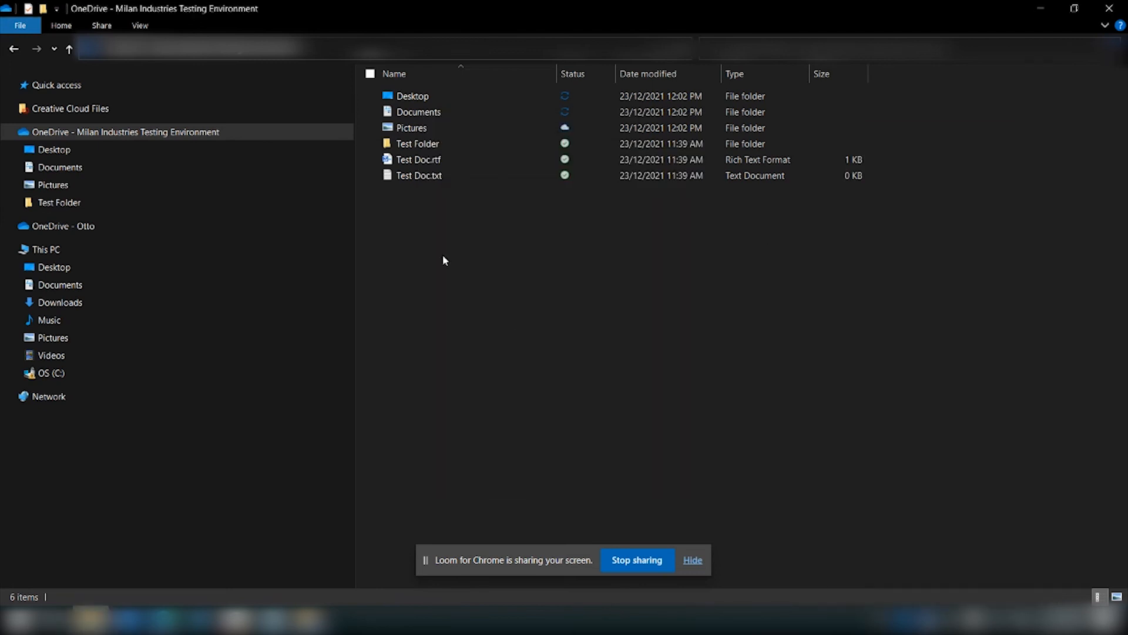
{"action": "mouse_move", "coordinate": [565, 430]}
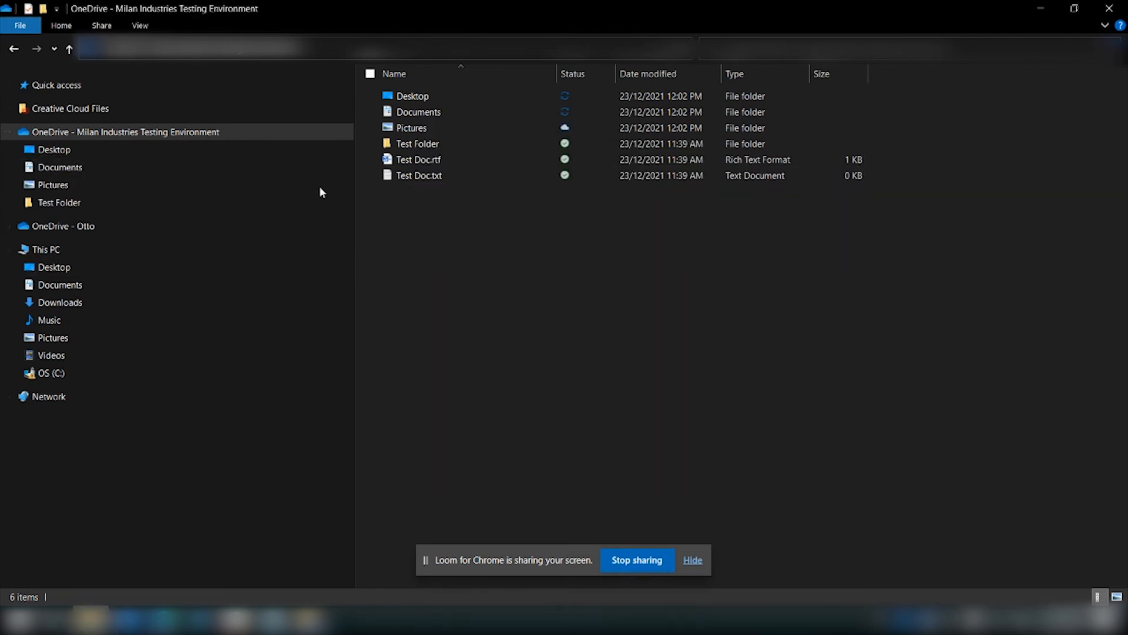
{"action": "mouse_move", "coordinate": [500, 115]}
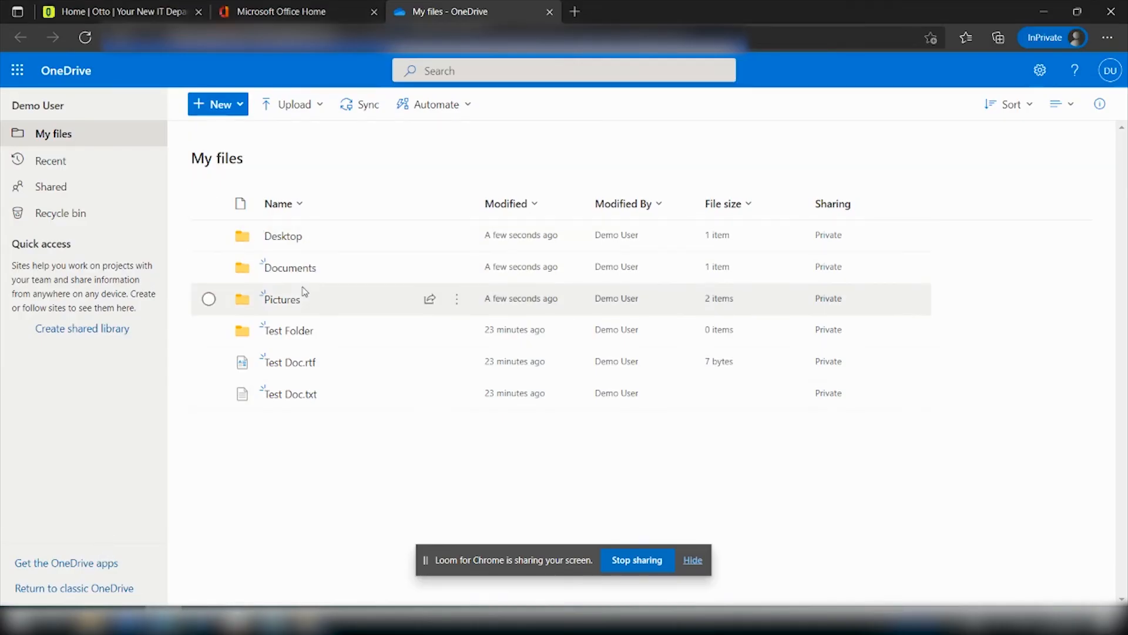
{"action": "mouse_move", "coordinate": [318, 421]}
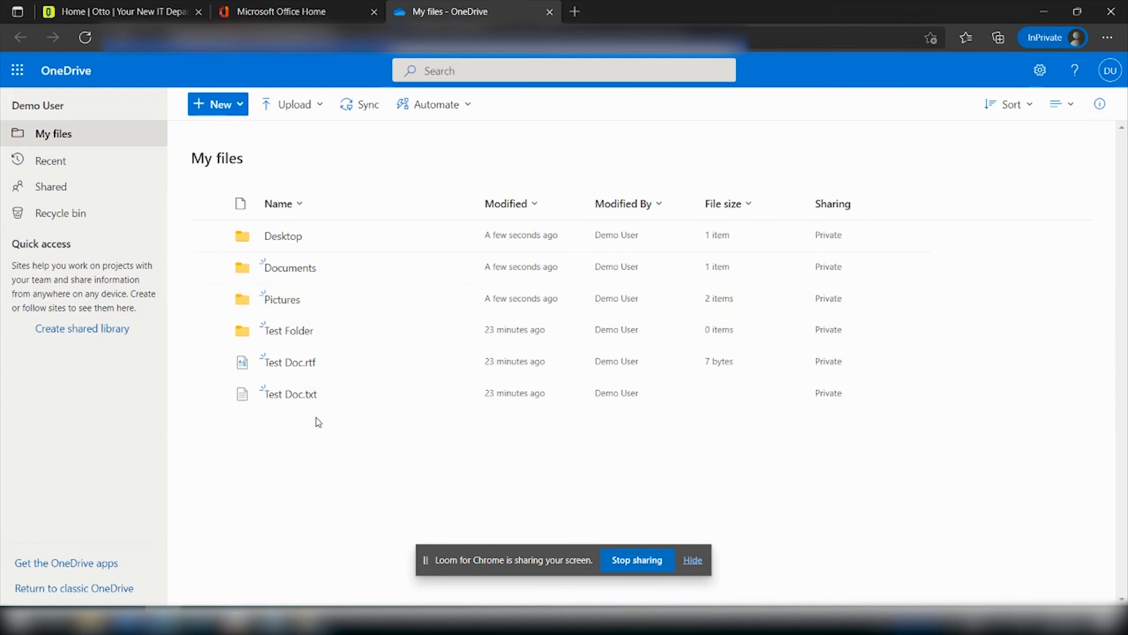